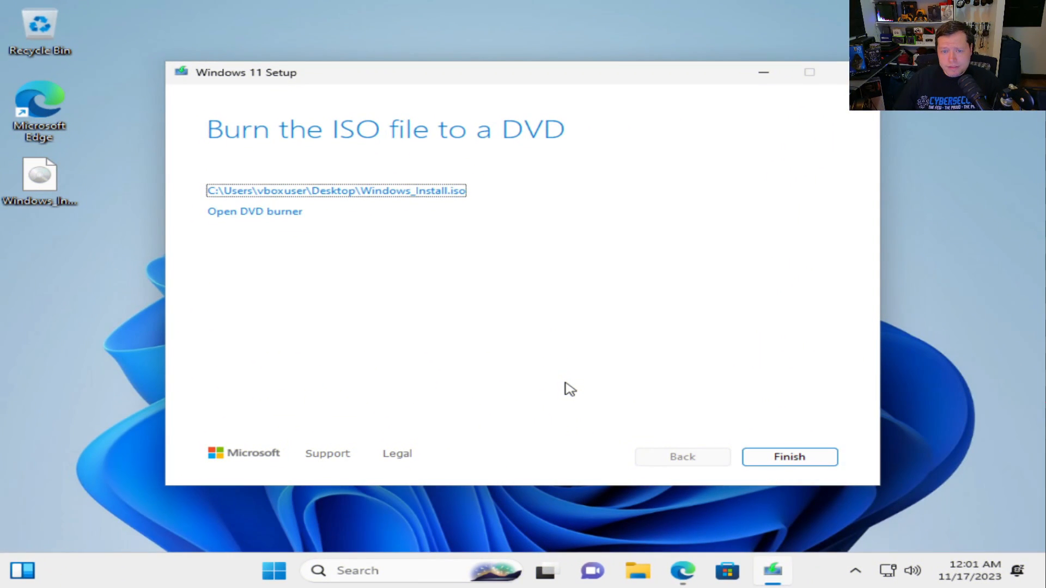
mouse_move(710, 441)
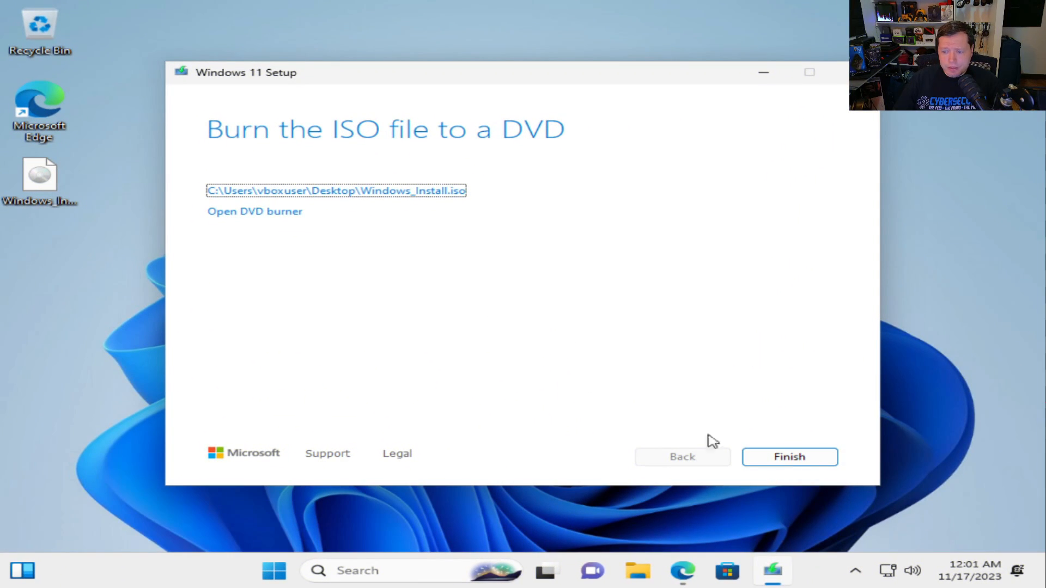
- Finish the Media Creation Tool wizard now that Windows_Install.iso is saved to the desktop
left_click(789, 457)
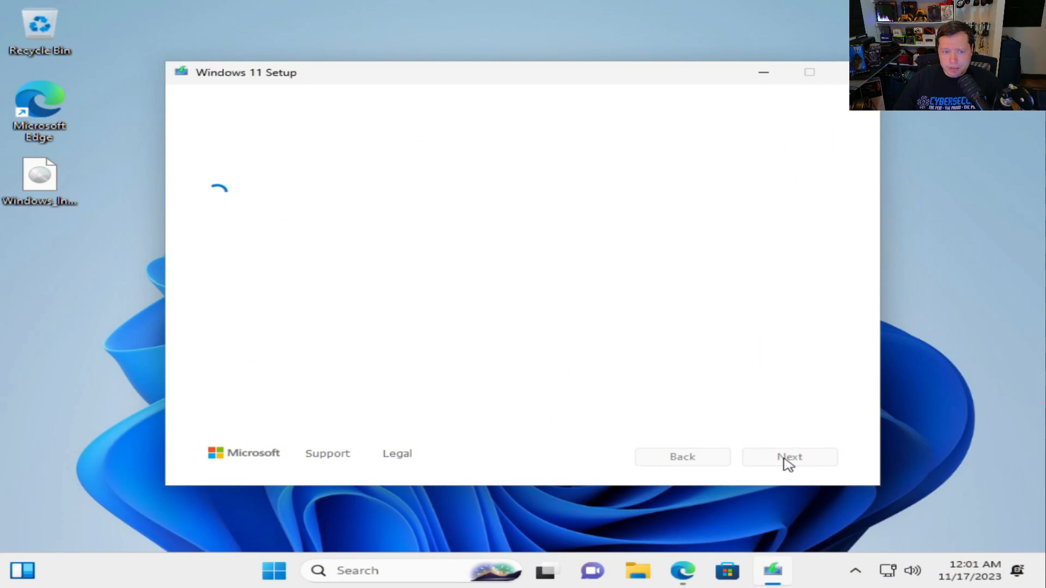
mouse_move(440, 294)
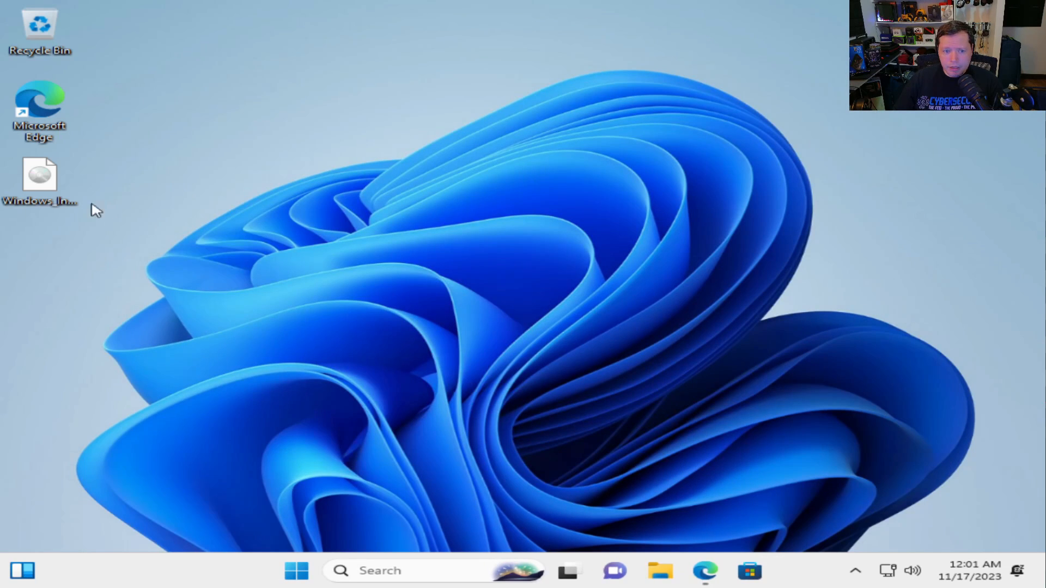
mouse_move(38, 180)
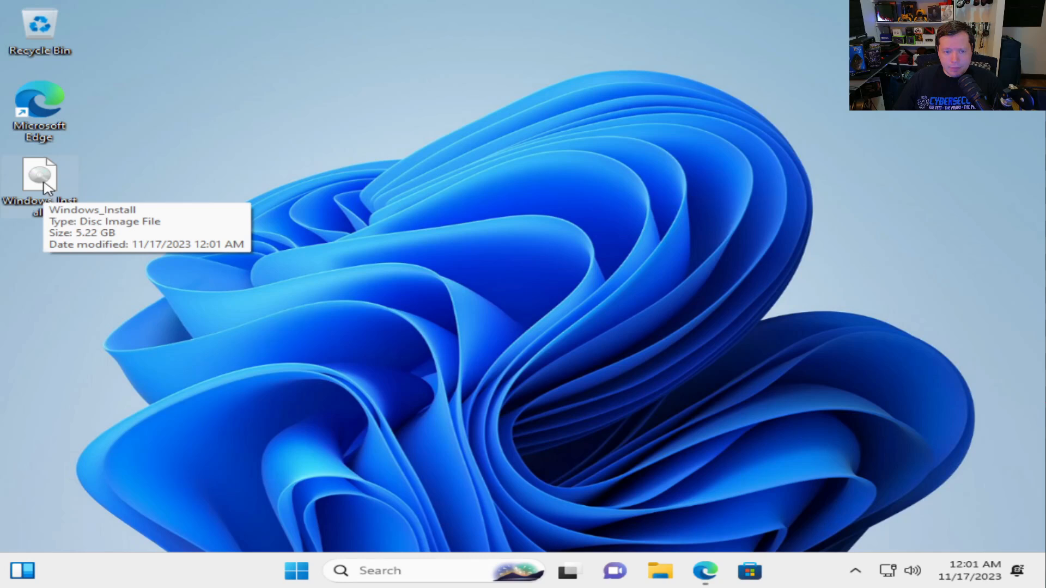
mouse_move(142, 175)
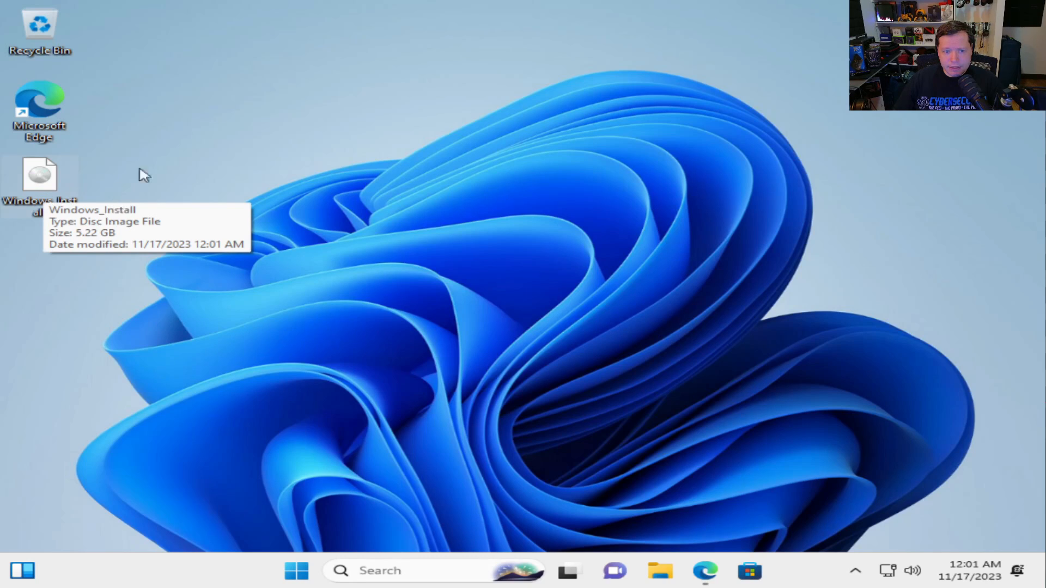
mouse_move(48, 188)
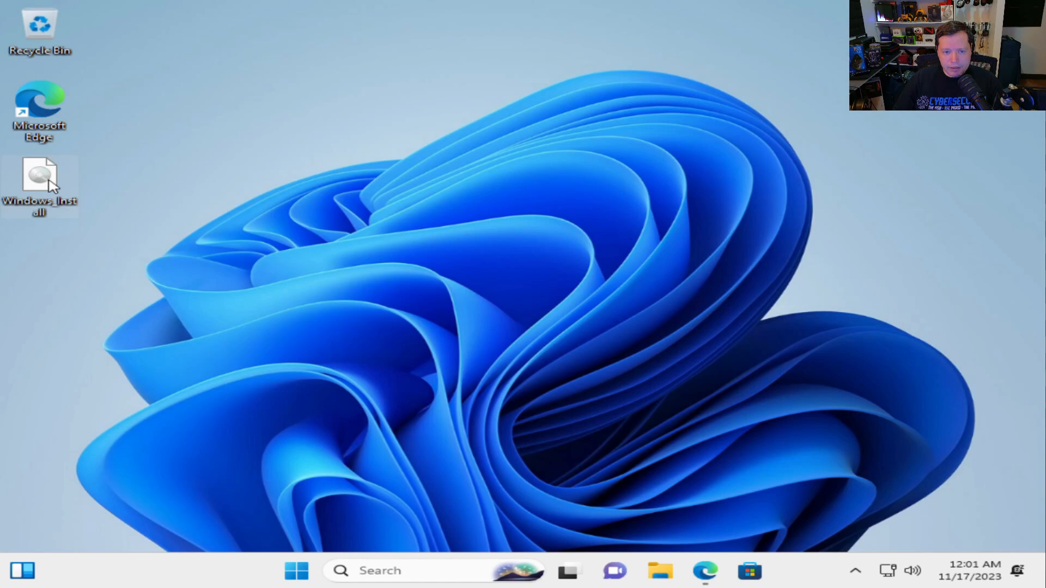
- Mount Windows_Install.iso from the desktop as virtual DVD Drive (F:) ESD-ISO
right_click(41, 183)
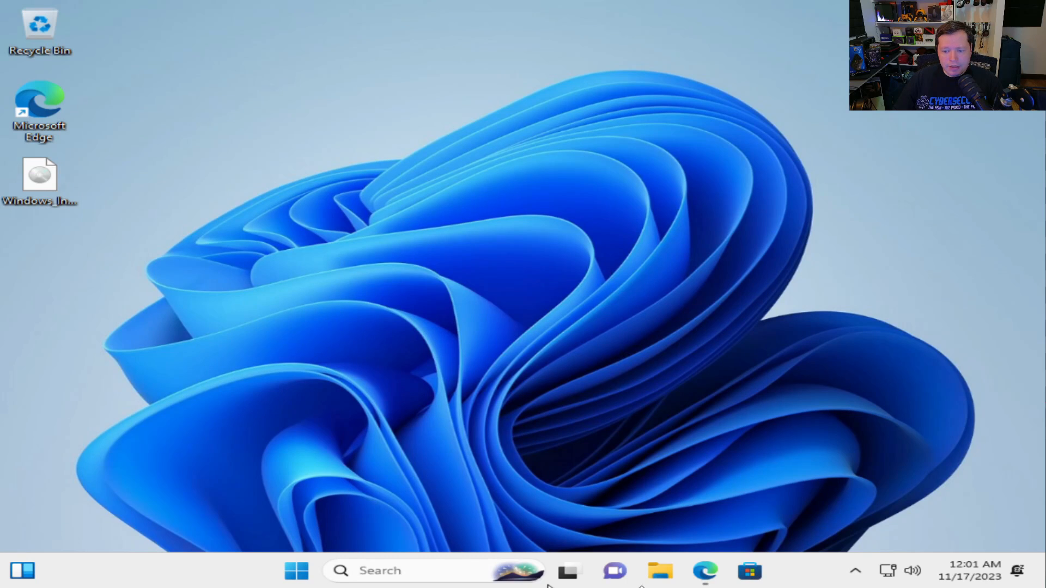
left_click(665, 576)
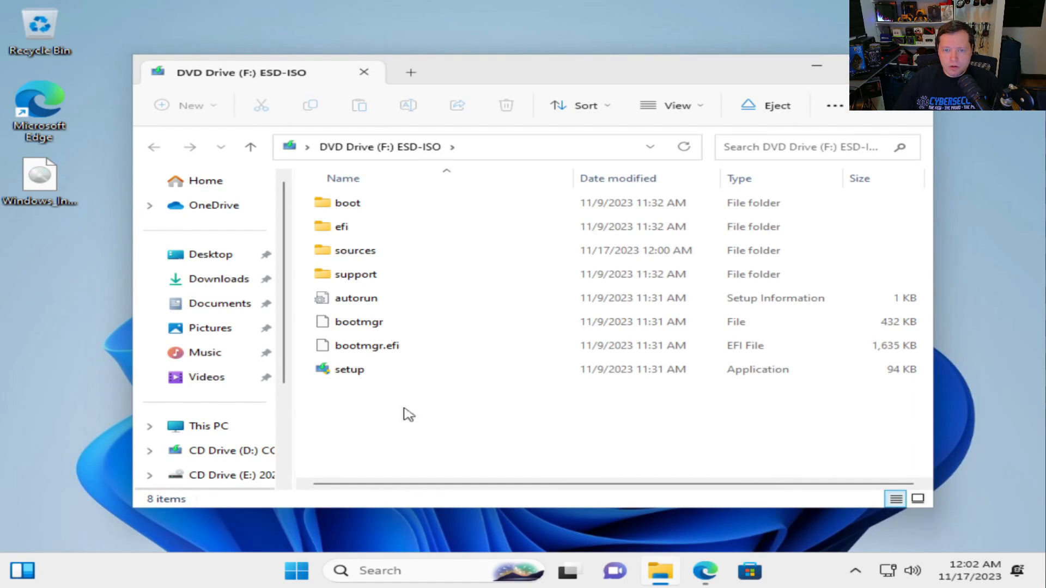
left_click(152, 451)
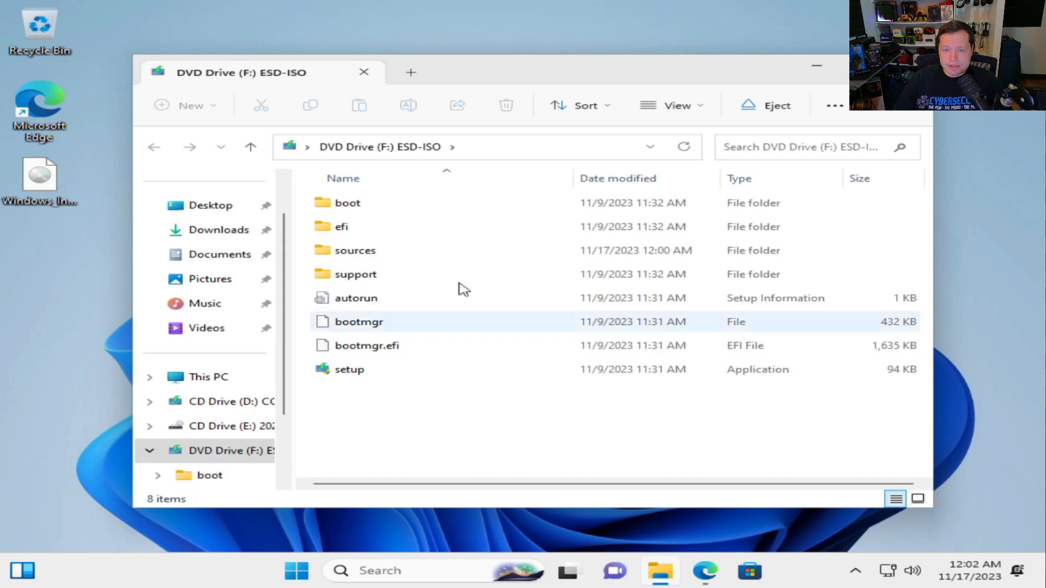
- Launch the setup application from the mounted F: drive, raising the permission prompt
left_click(348, 369)
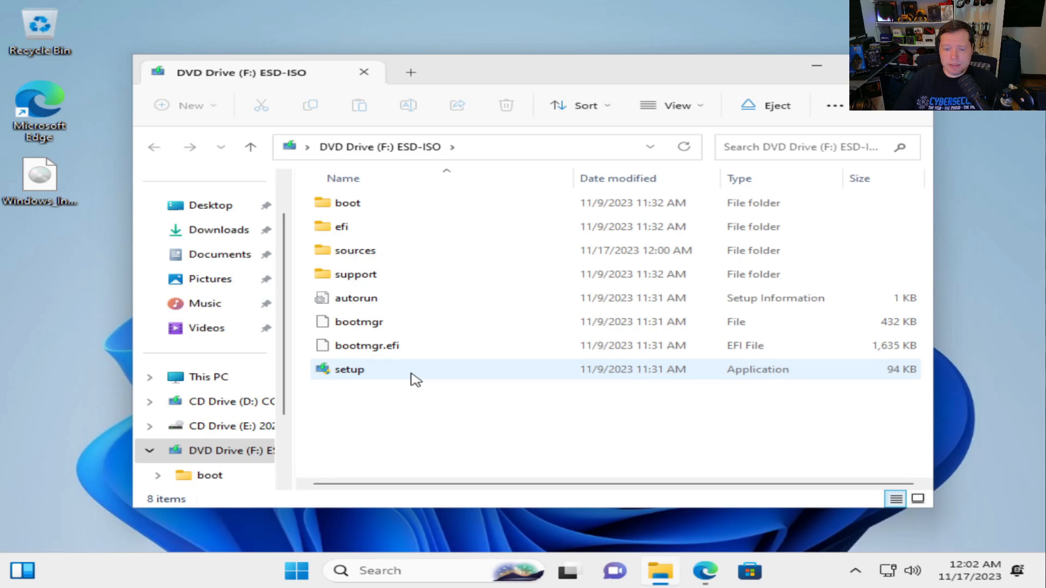
left_click(450, 428)
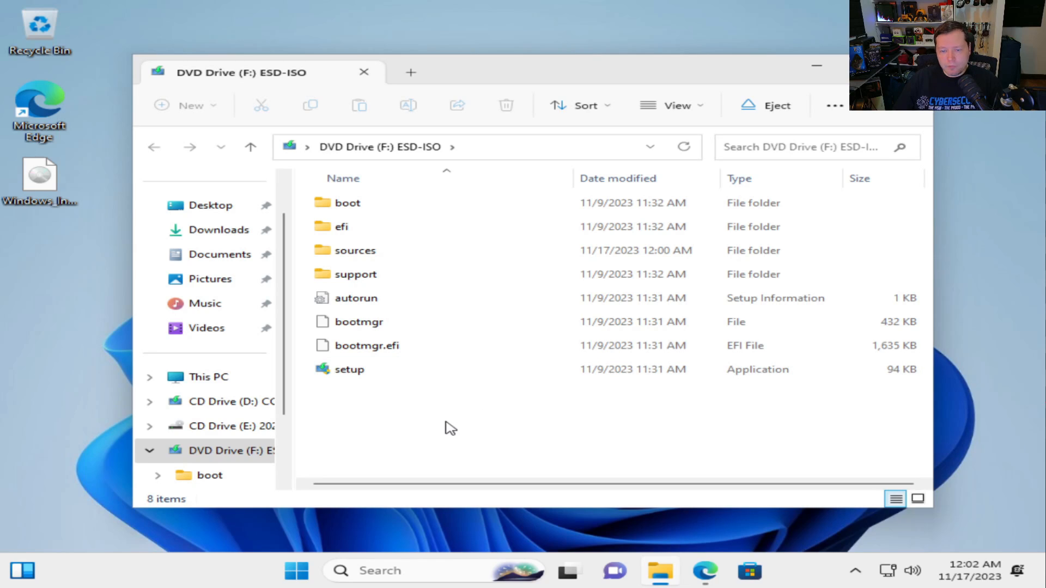
mouse_move(436, 420)
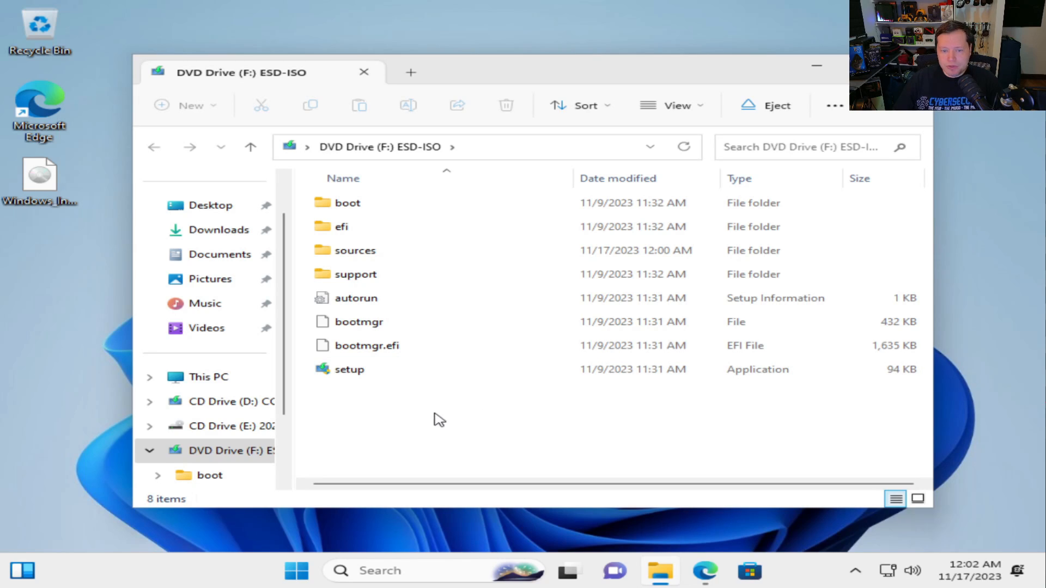
mouse_move(366, 383)
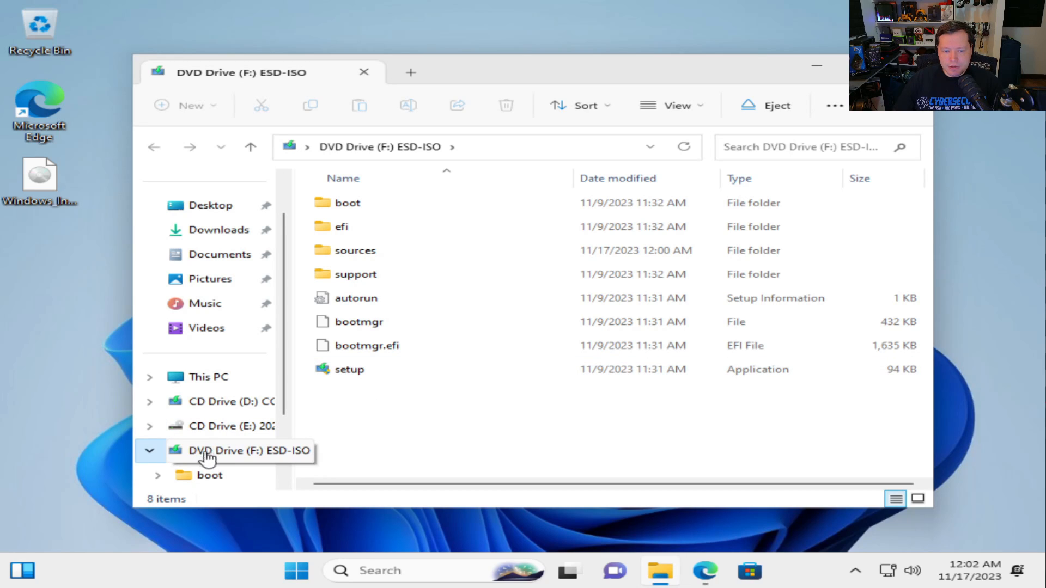
mouse_move(353, 372)
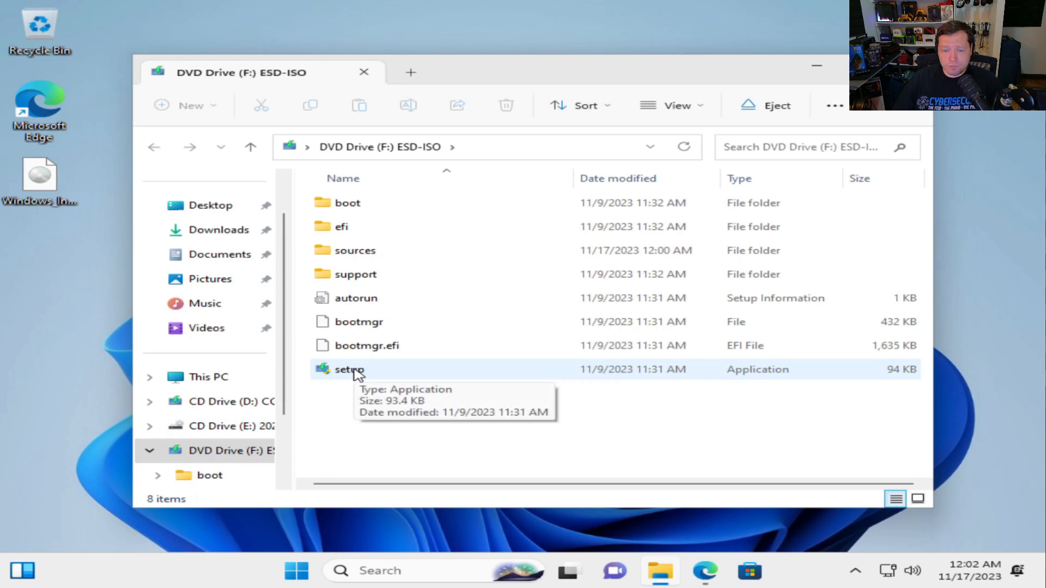
double_click(346, 370)
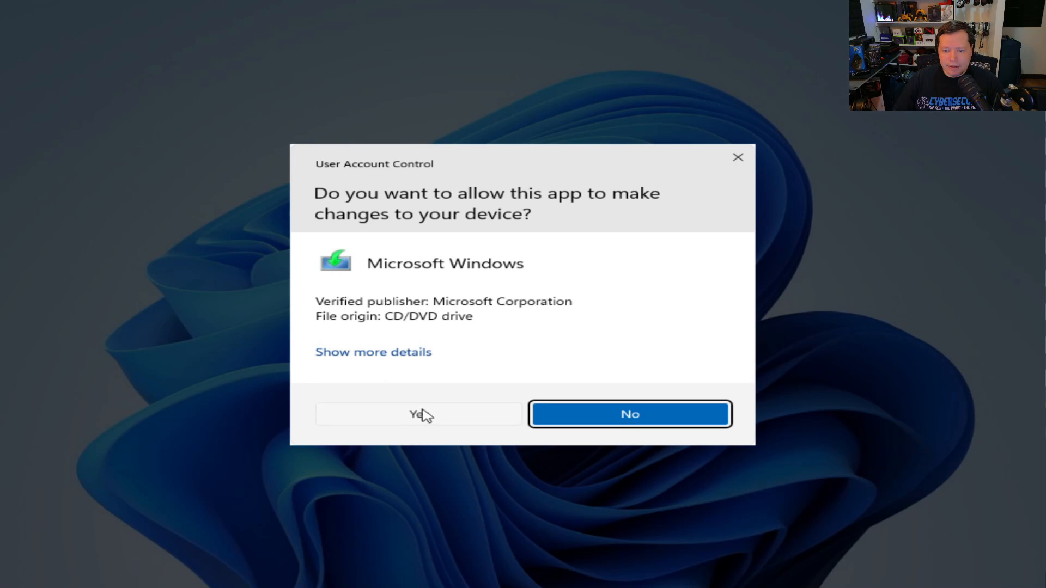
- Approve the User Account Control prompt so Windows Setup begins copying and preparing files
left_click(416, 414)
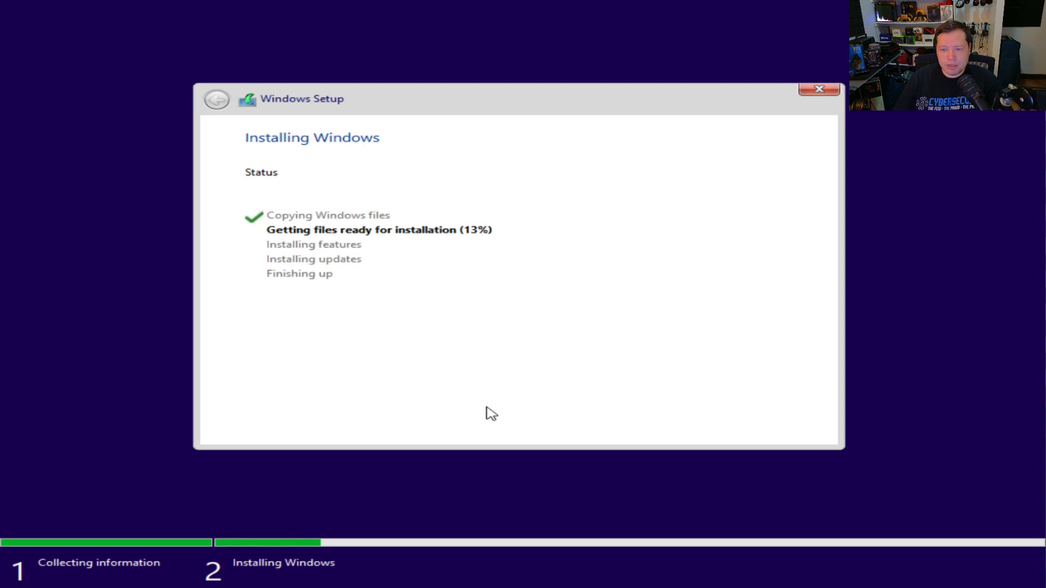
mouse_move(379, 318)
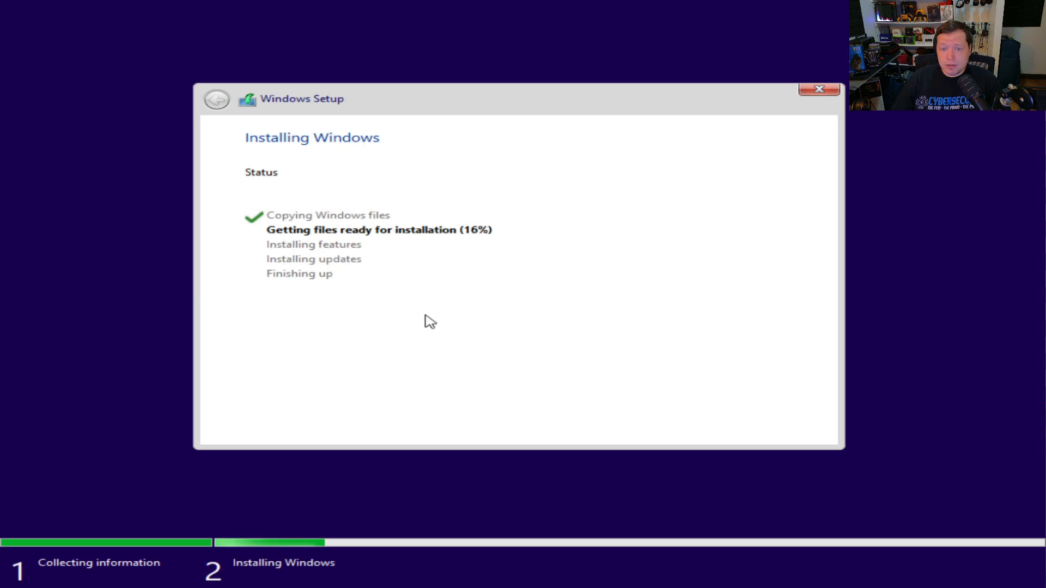
mouse_move(462, 316)
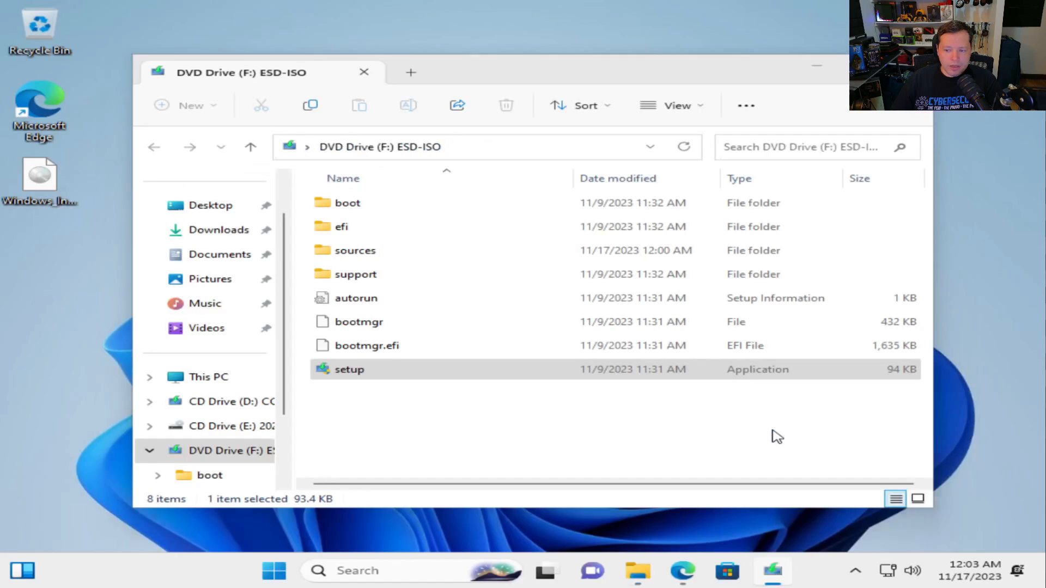
- Continue into Windows Setup from the Boot Manager menu after the restart
double_click(348, 370)
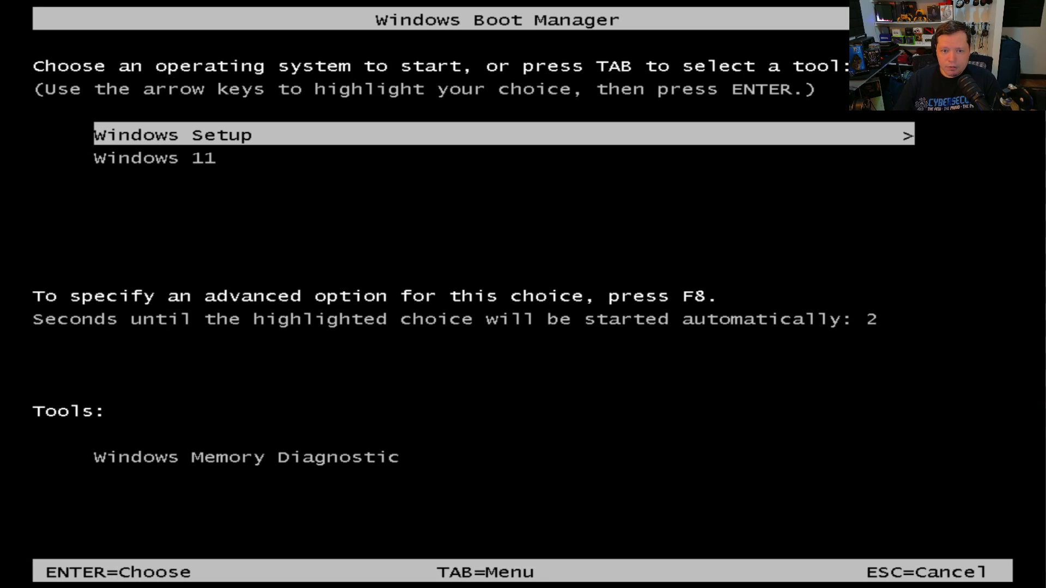
key("enter")
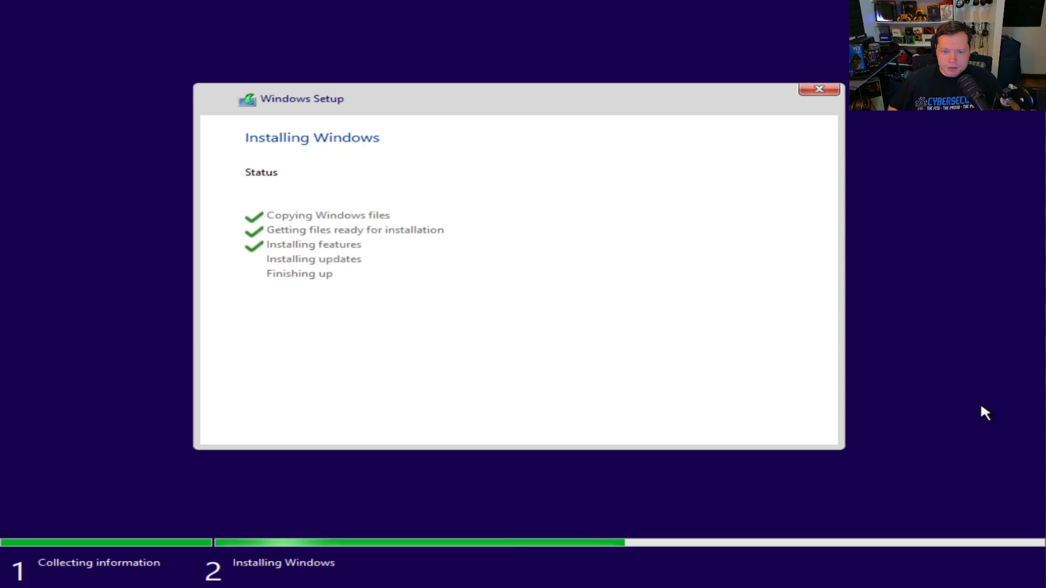
mouse_move(968, 378)
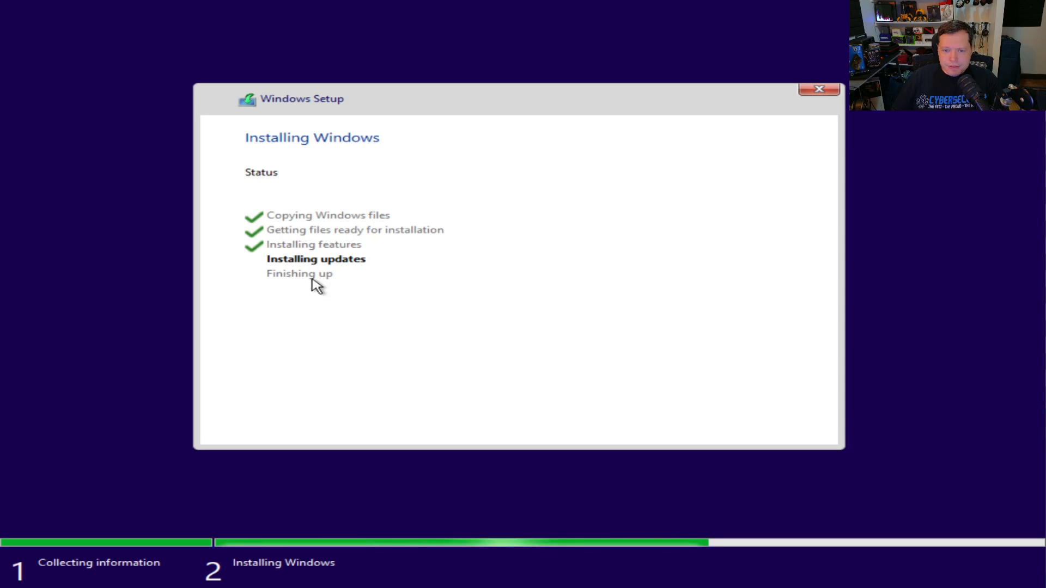
mouse_move(651, 353)
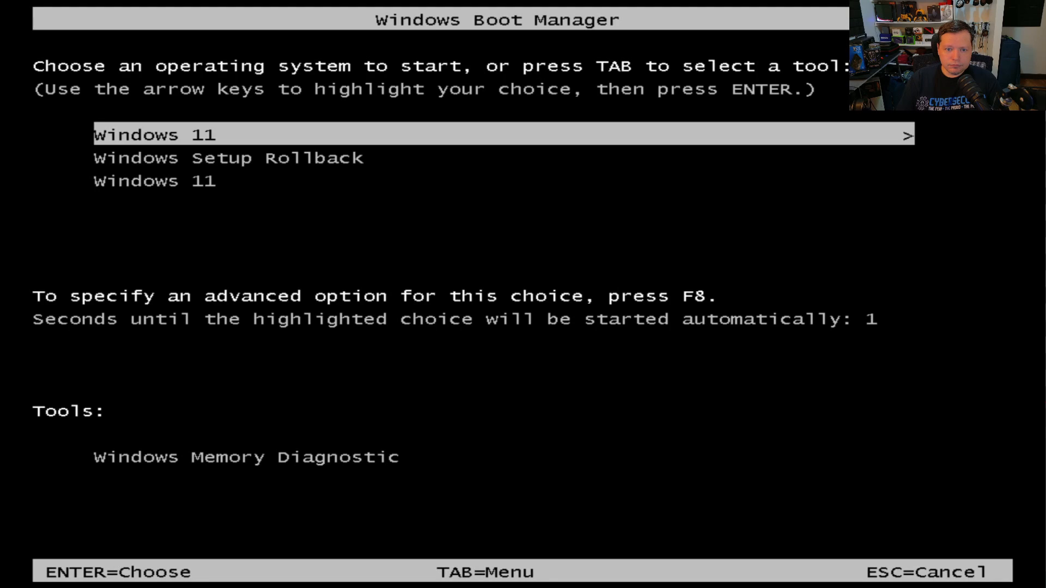
- Boot the top Windows 11 entry from Boot Manager, reaching the upgraded desktop
key("enter")
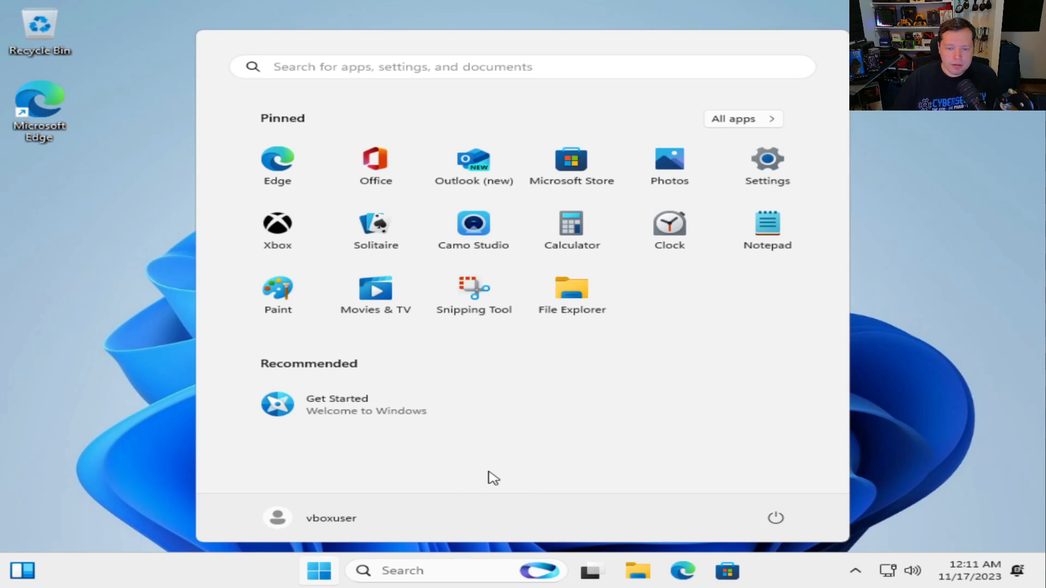
mouse_move(484, 512)
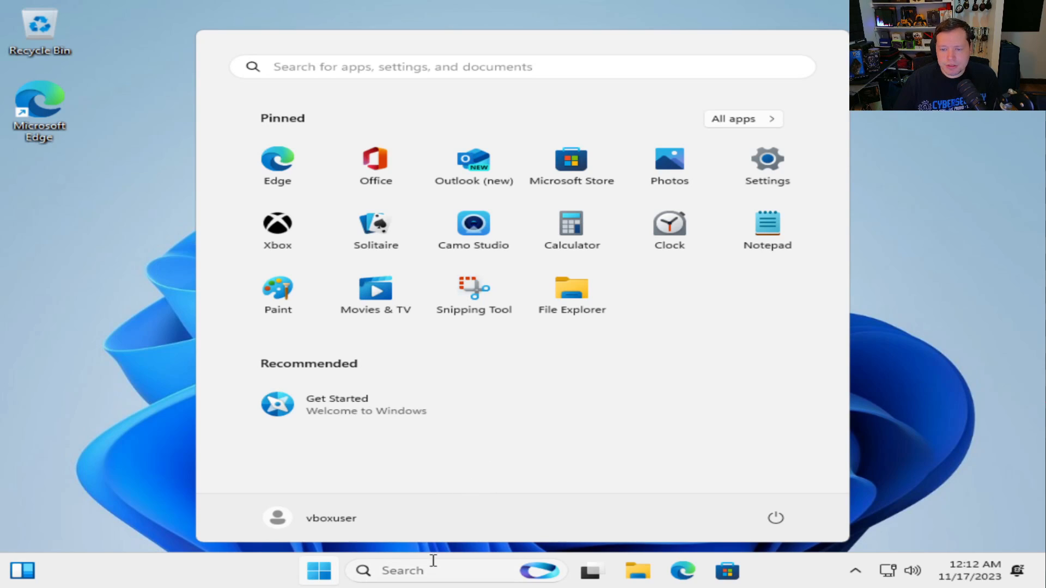
mouse_move(441, 555)
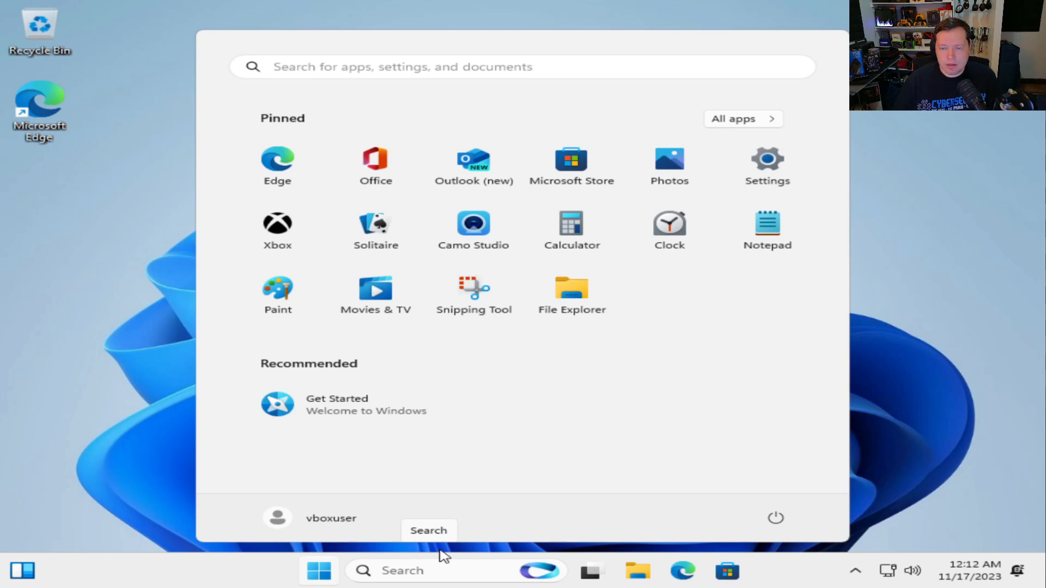